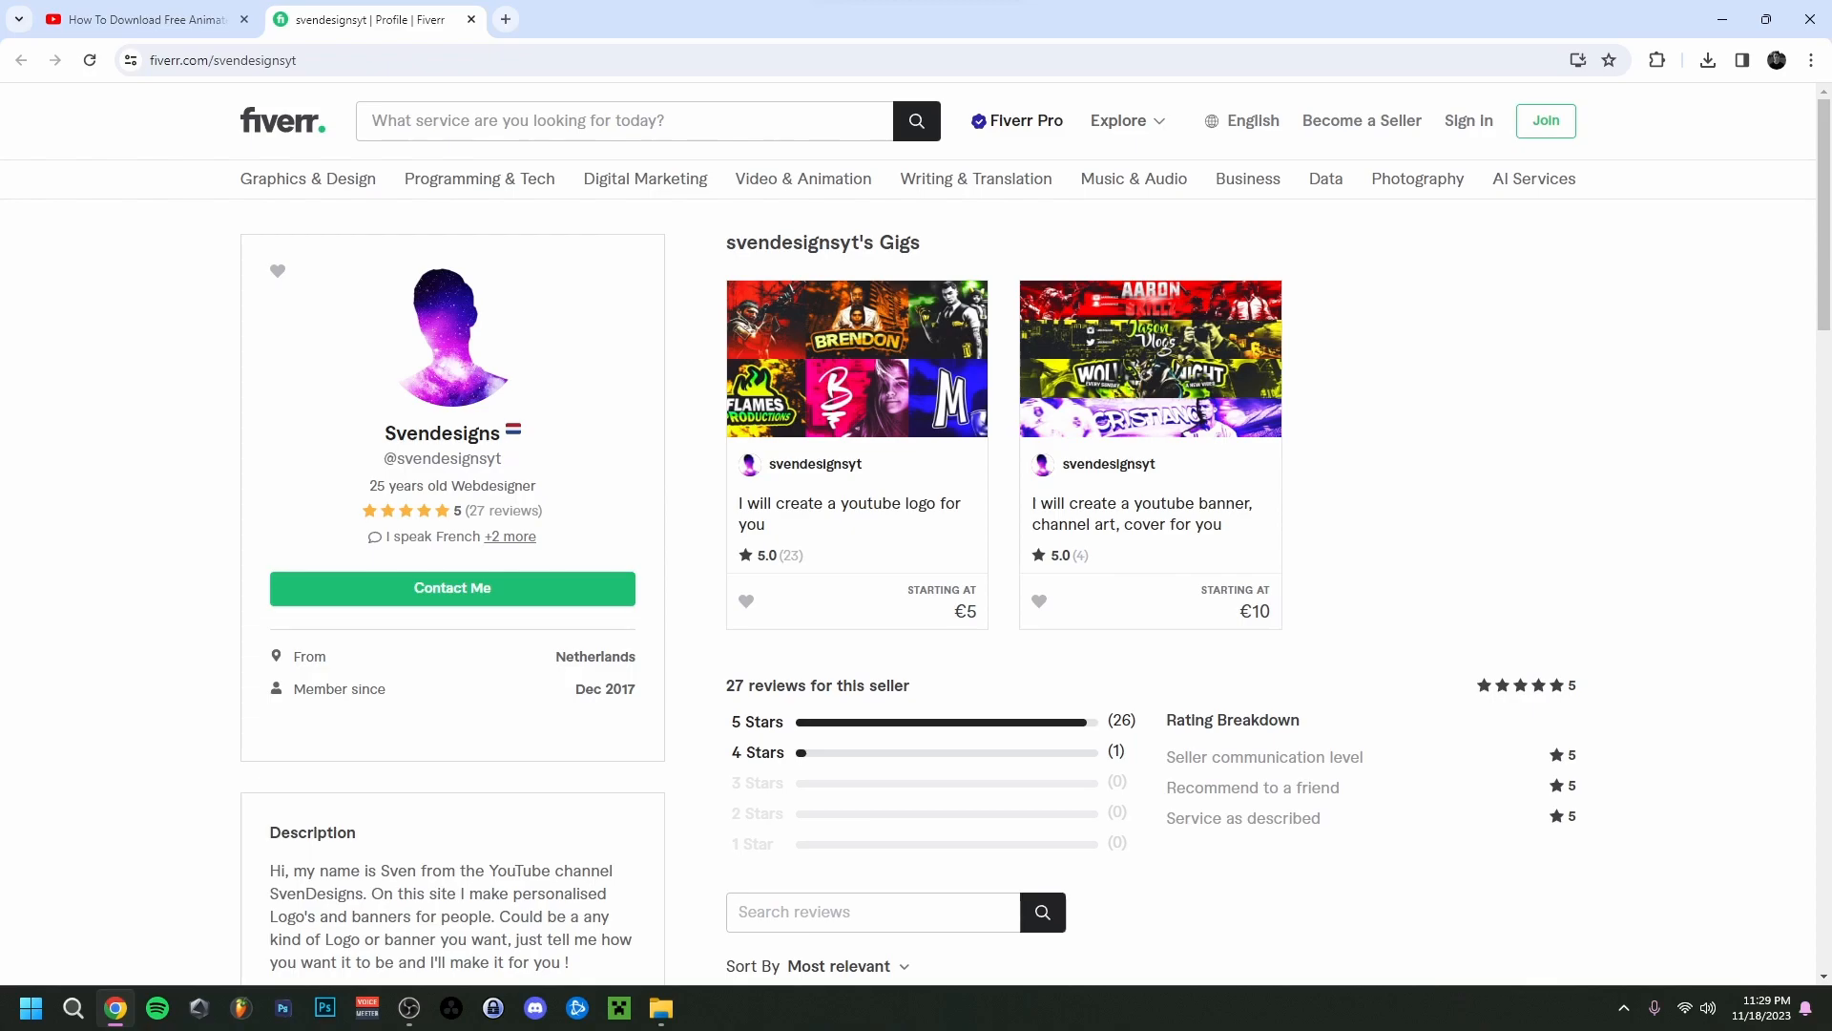
# - Route Hardware Input 1 to the Yeti Stereo Microphone and output A1 to CABLE Input (VB-Audio Virtual Cable)
pyautogui.click(617, 1008)
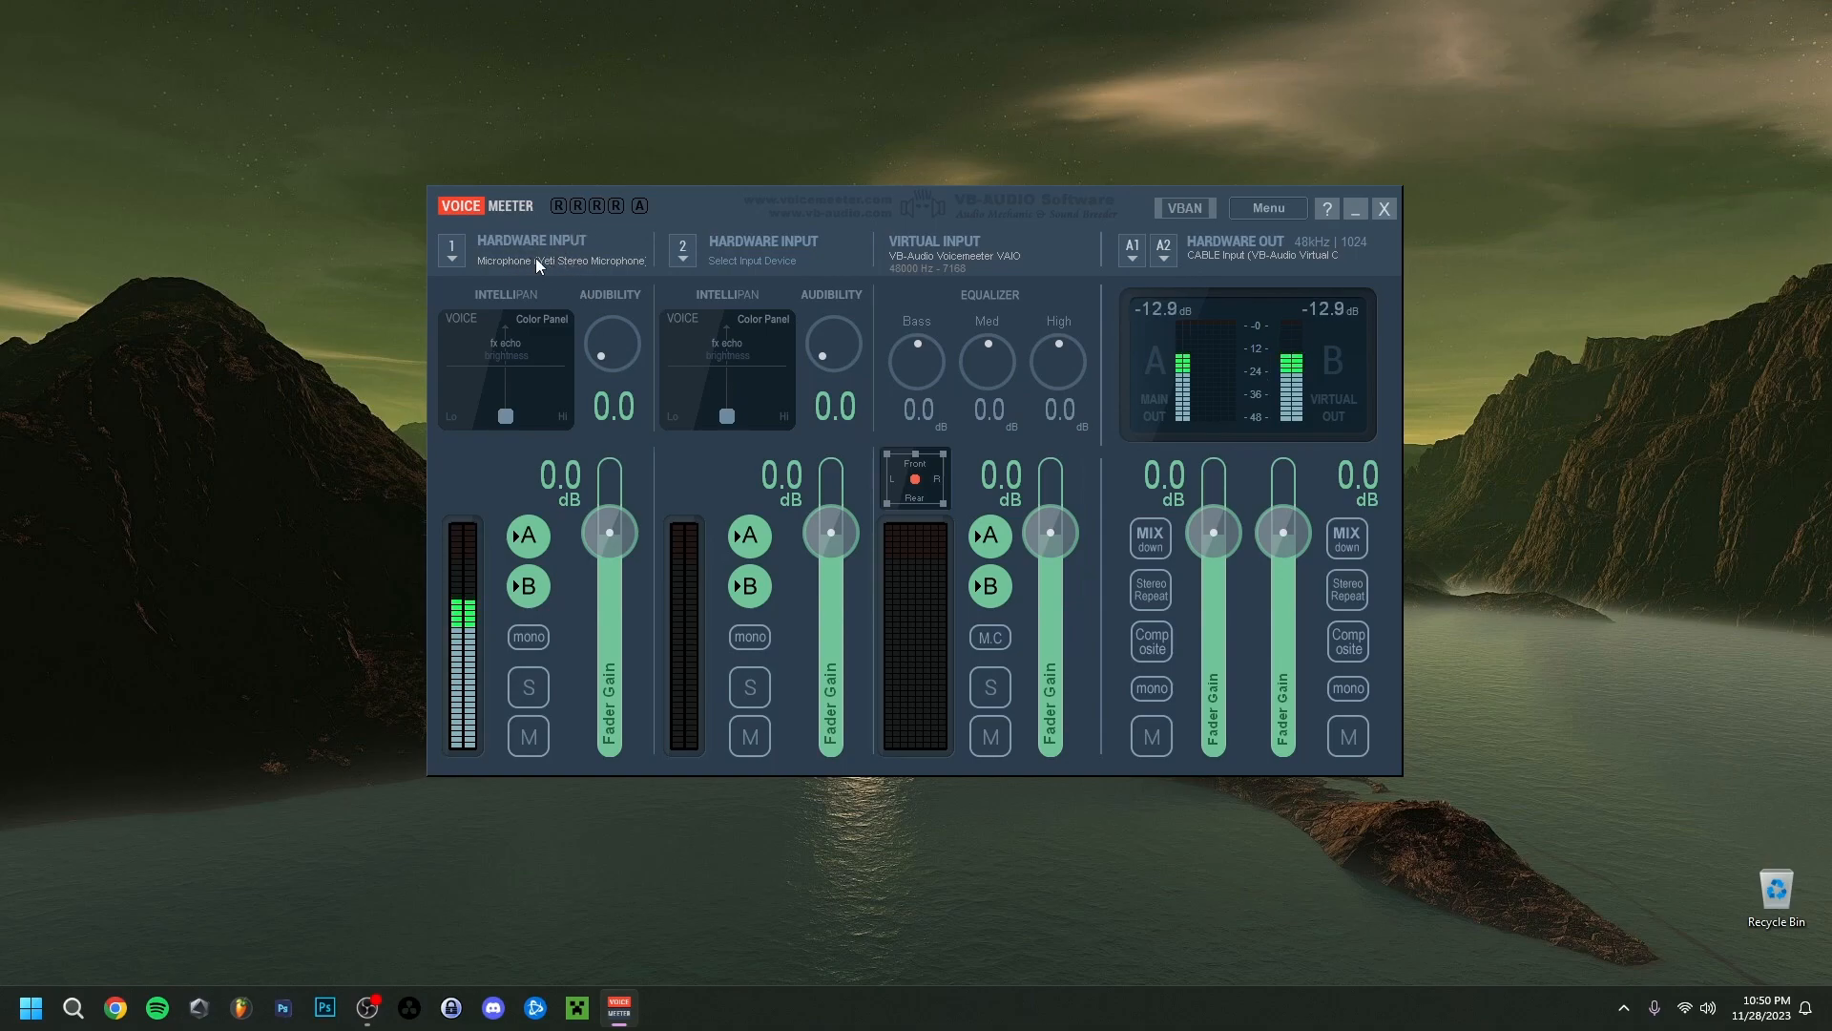
pyautogui.click(1128, 247)
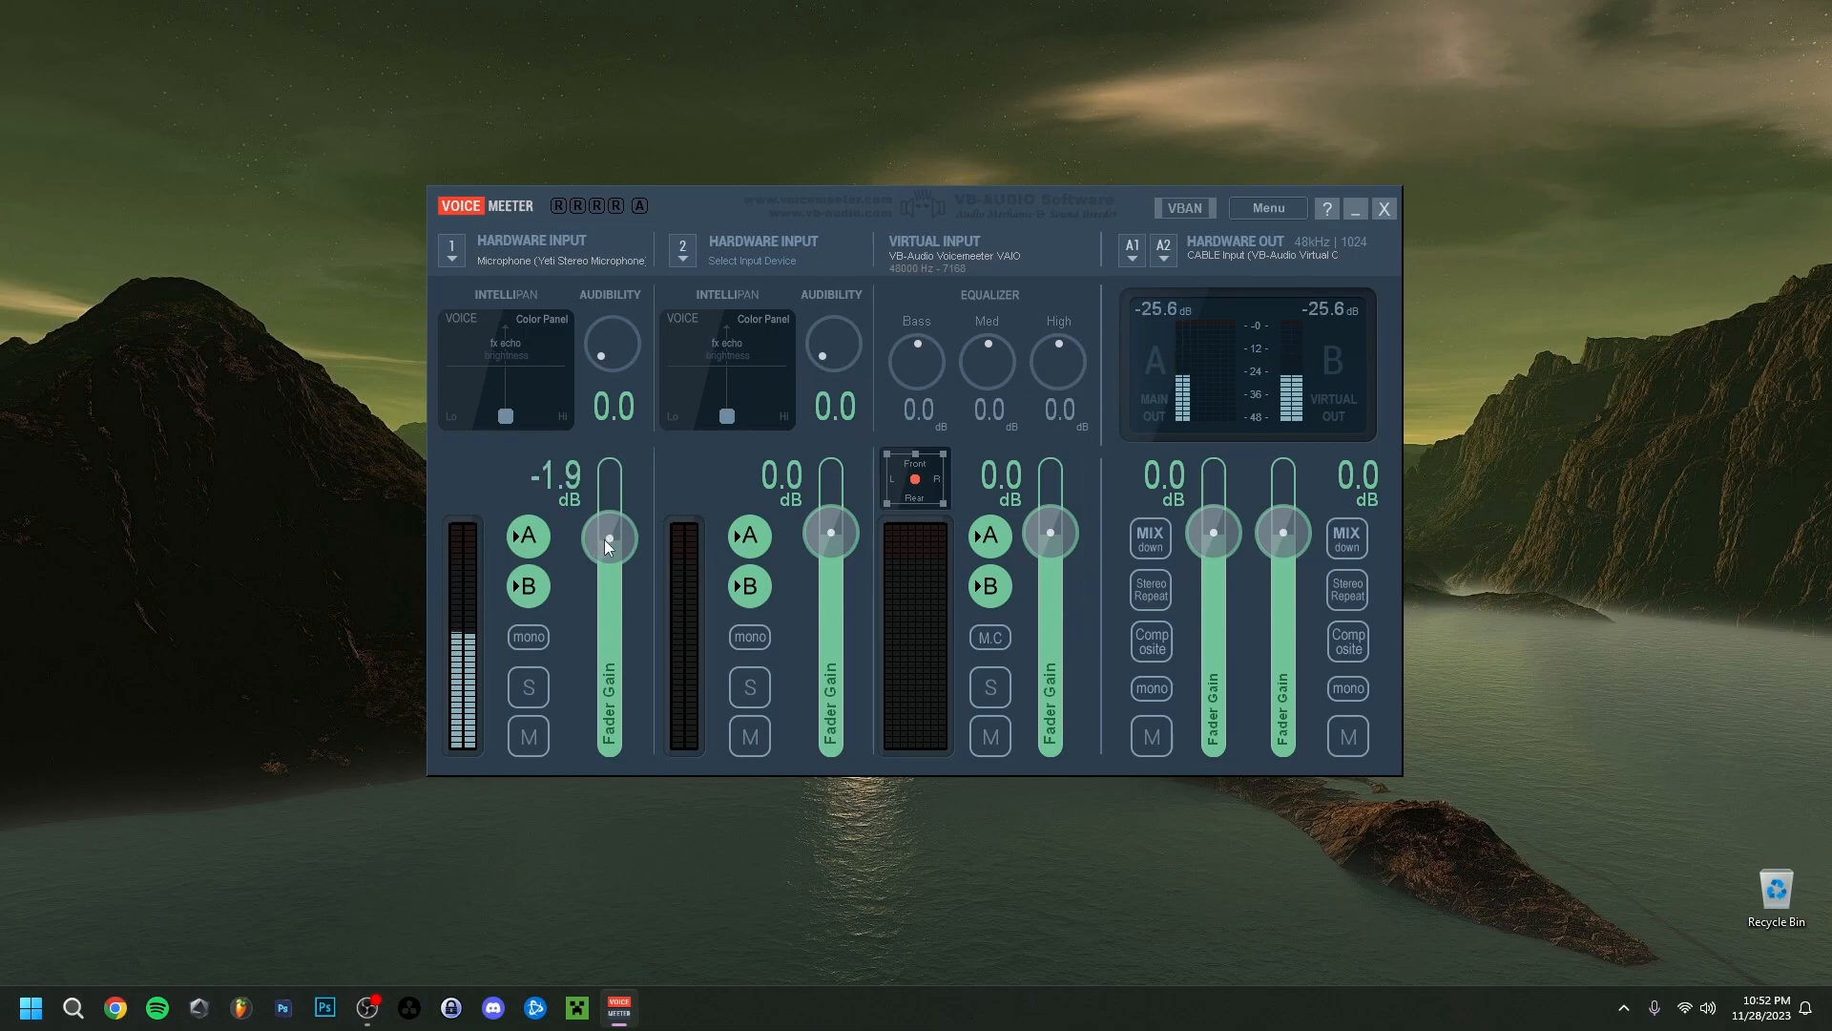
# - Lower Hardware Input 1's fader gain to -1.9 dB
pyautogui.moveTo(607, 535); pyautogui.dragTo(607, 567)
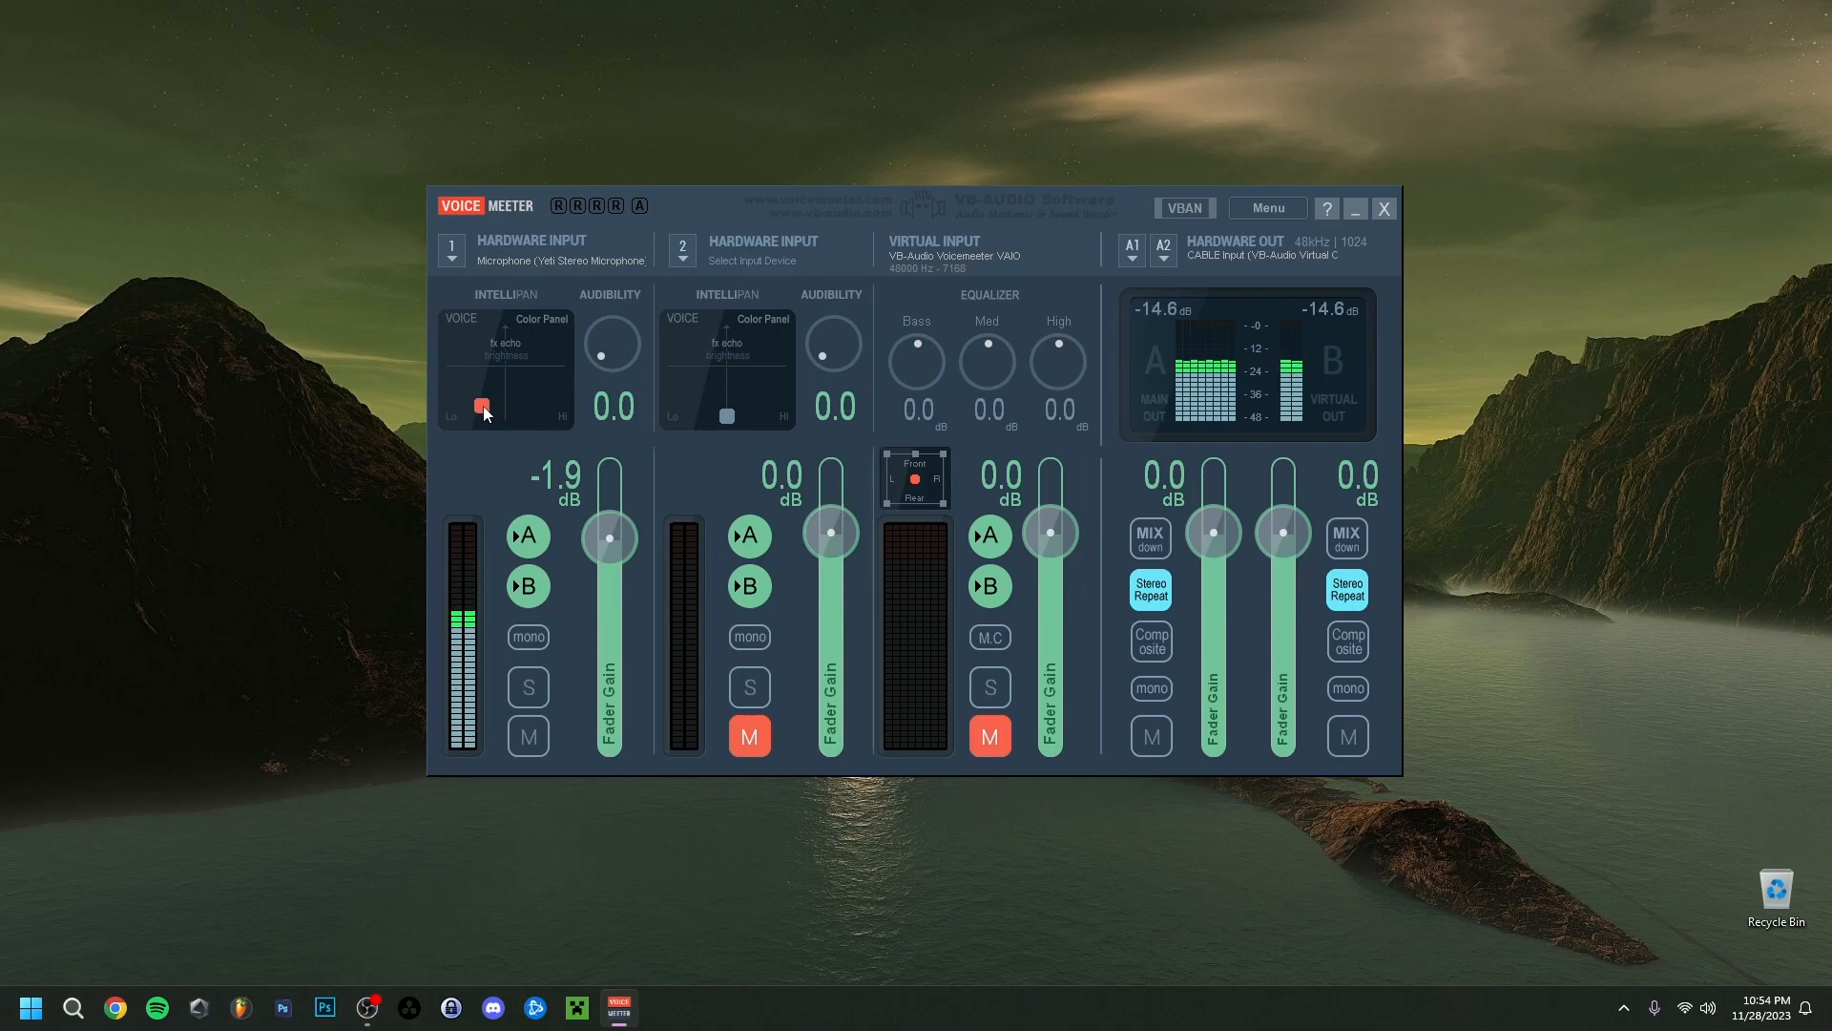
# - Shift Hardware Input 1's Intellipan colour dot toward the Lo side
pyautogui.moveTo(481, 406); pyautogui.dragTo(492, 390)
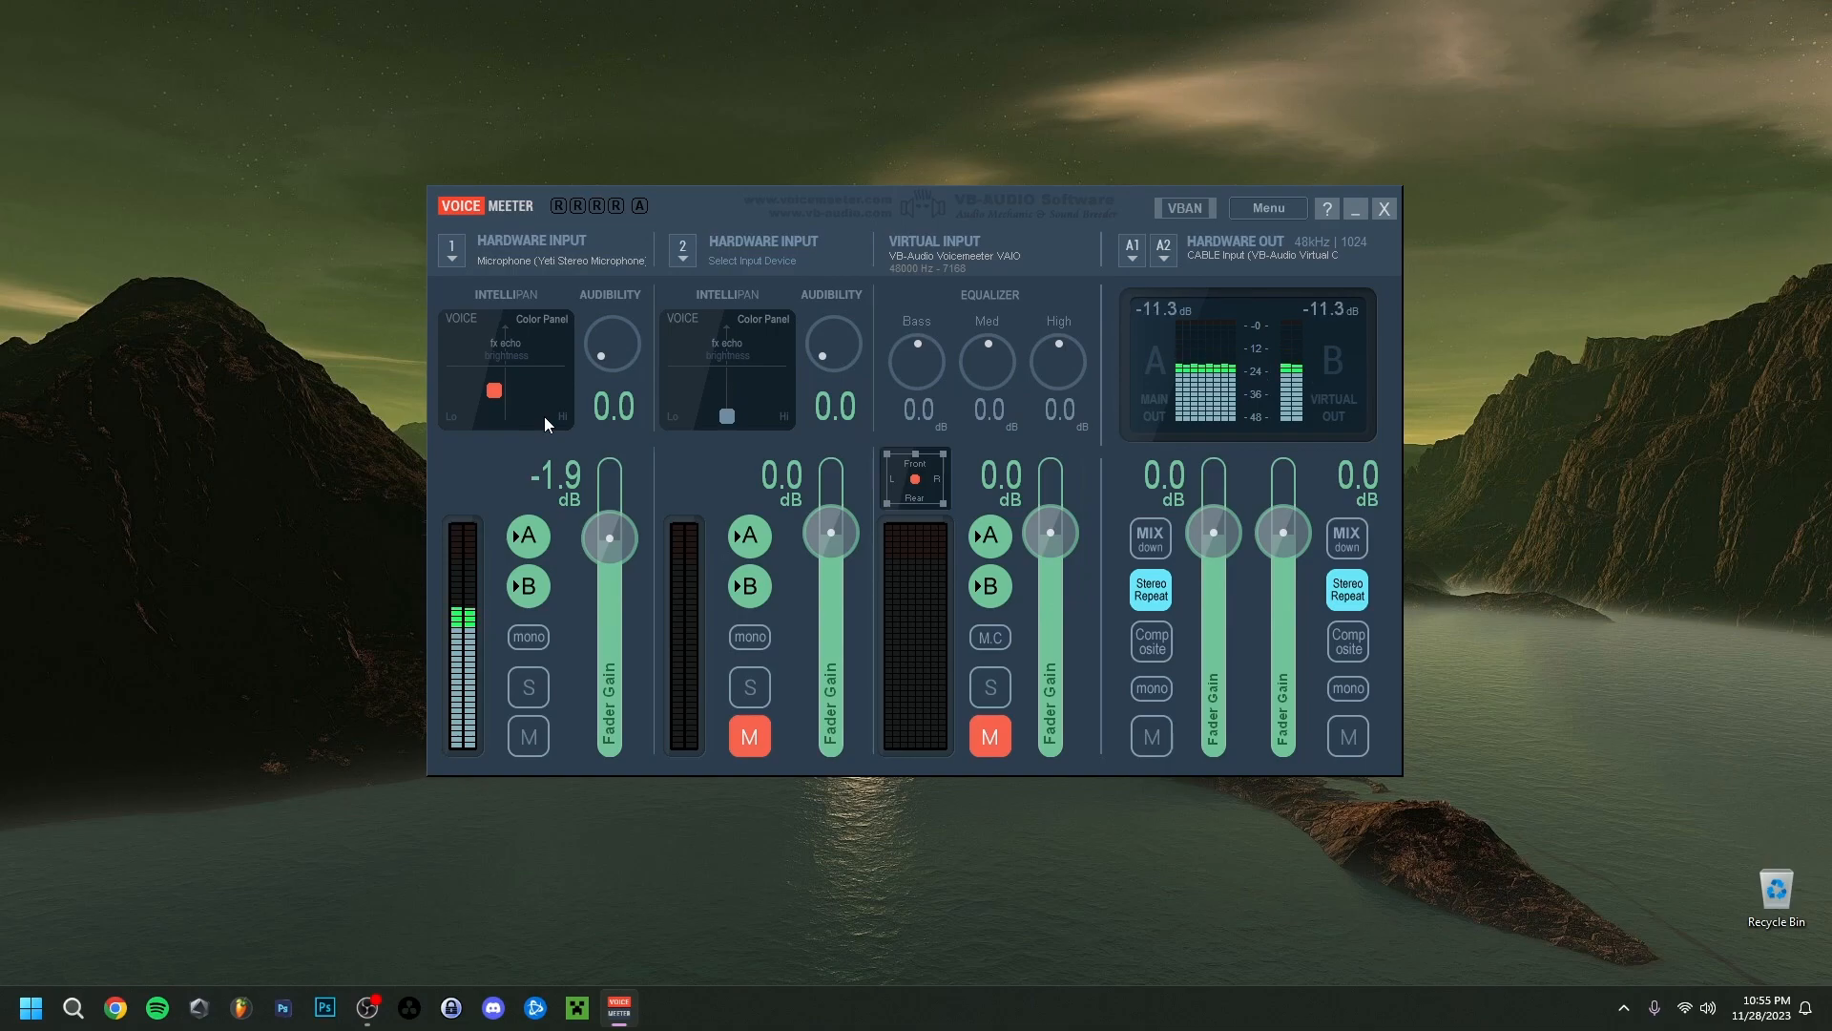